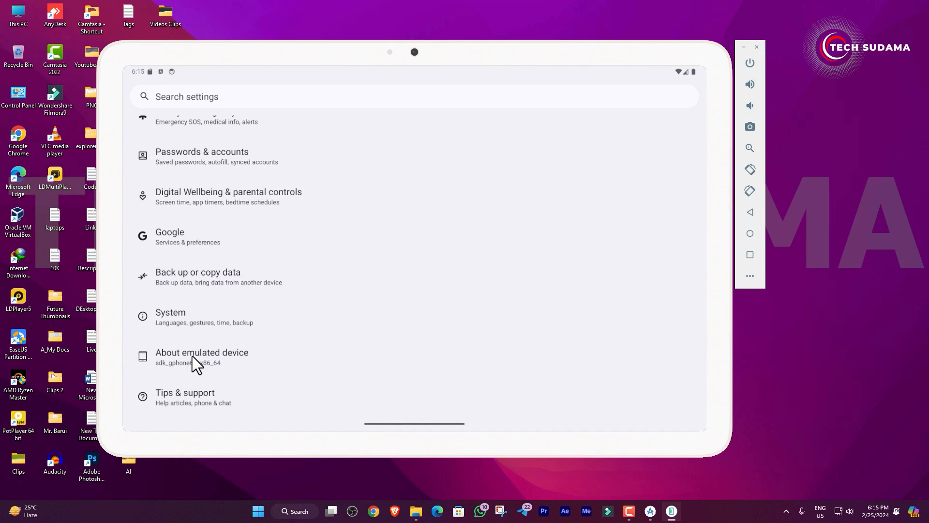
Download the Android Studio Hedgehog Windows installer after agreeing to the terms, and run it.
{"action": "left_click", "coordinate": [201, 356]}
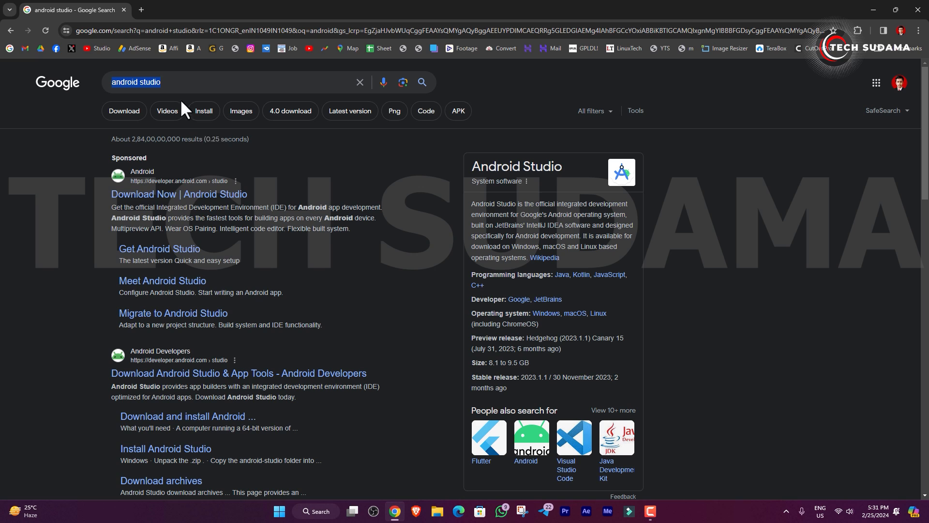
{"action": "mouse_move", "coordinate": [147, 185]}
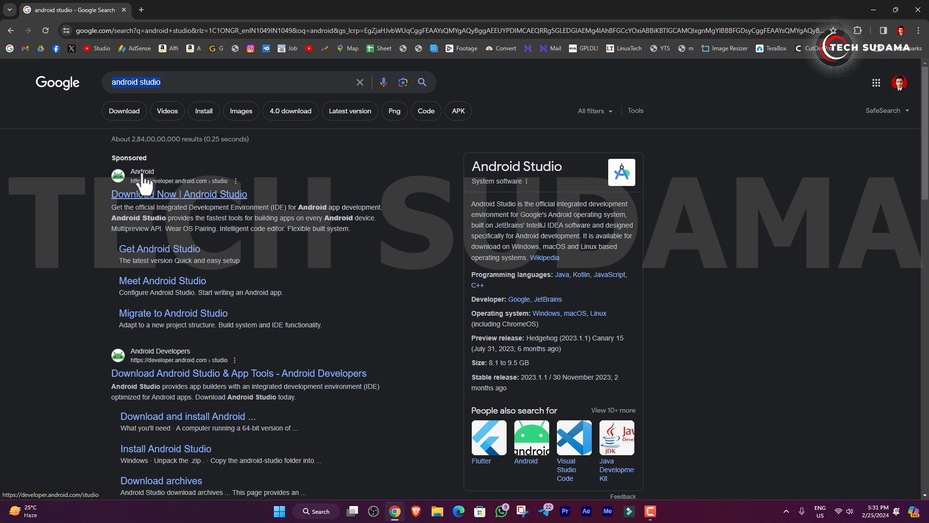
{"action": "mouse_move", "coordinate": [198, 199]}
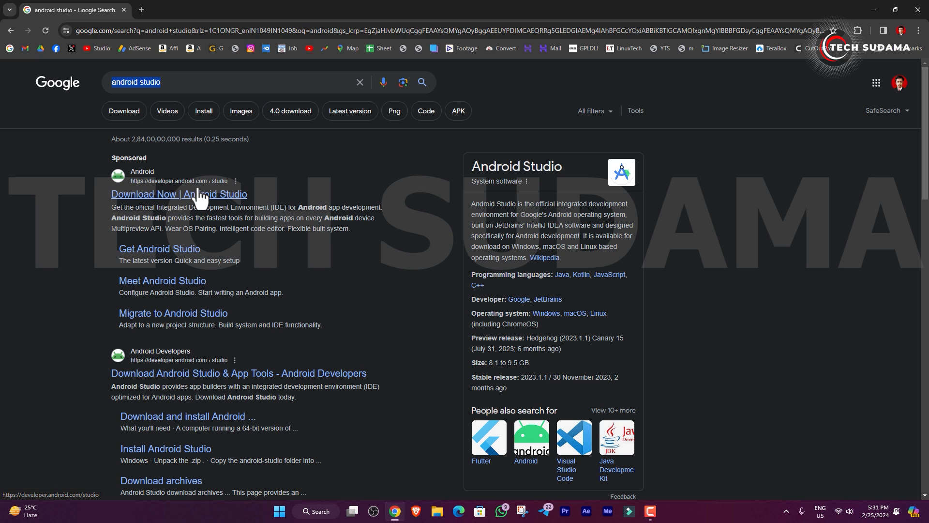
{"action": "left_click", "coordinate": [179, 194]}
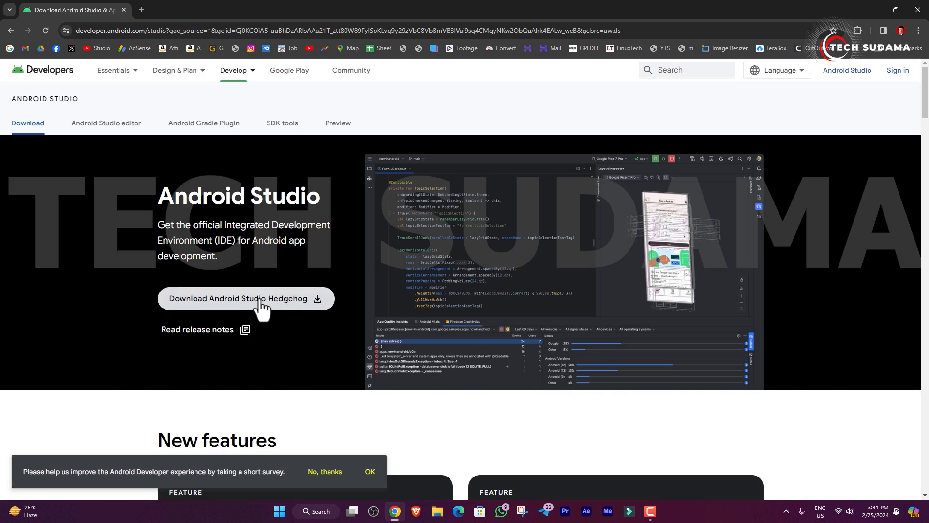
{"action": "left_click", "coordinate": [246, 298]}
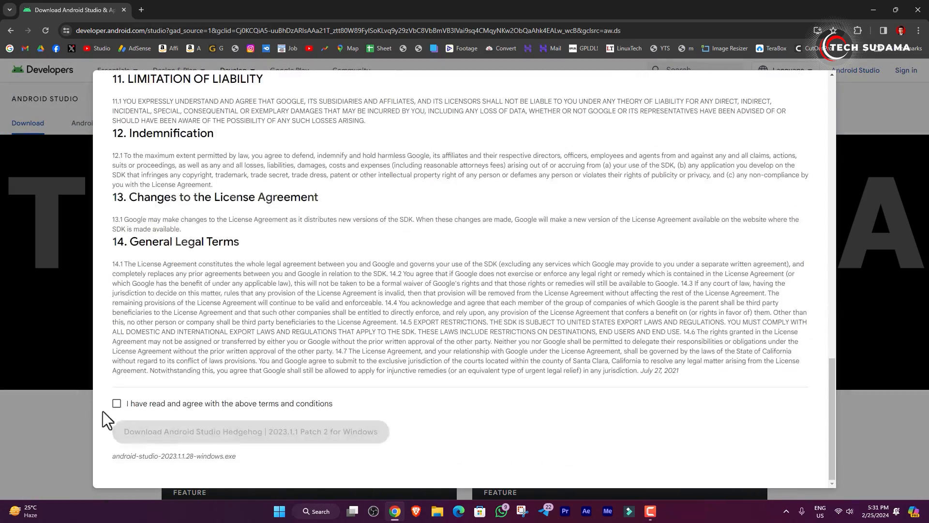
{"action": "left_click", "coordinate": [116, 403]}
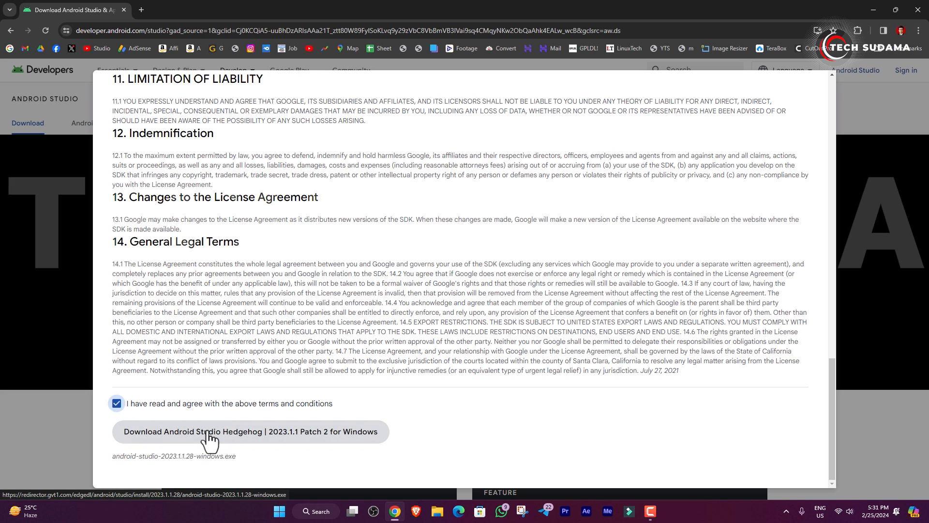
{"action": "left_click", "coordinate": [251, 431]}
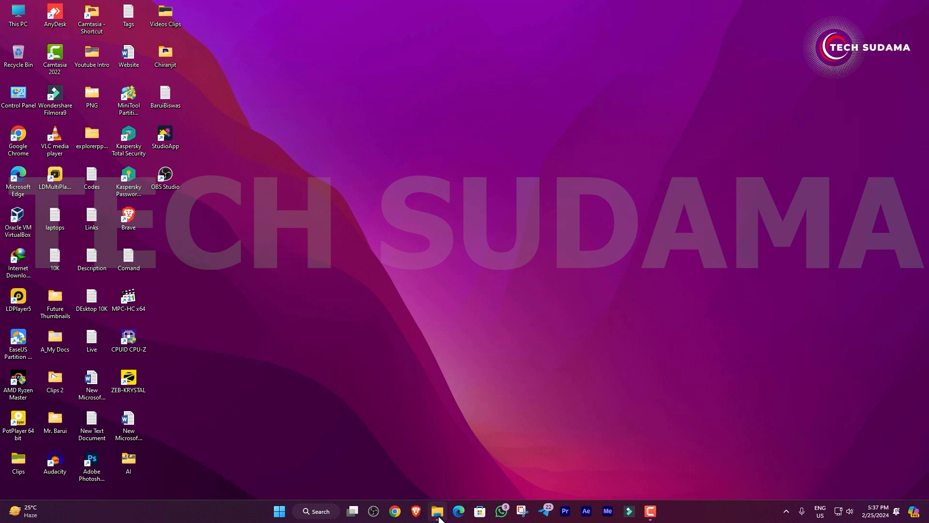
{"action": "left_click", "coordinate": [436, 511]}
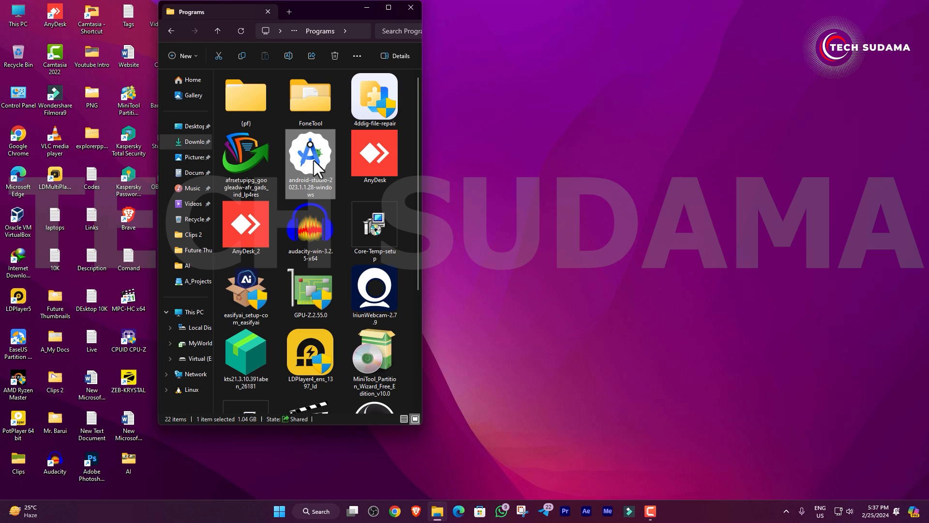
{"action": "mouse_move", "coordinate": [313, 164]}
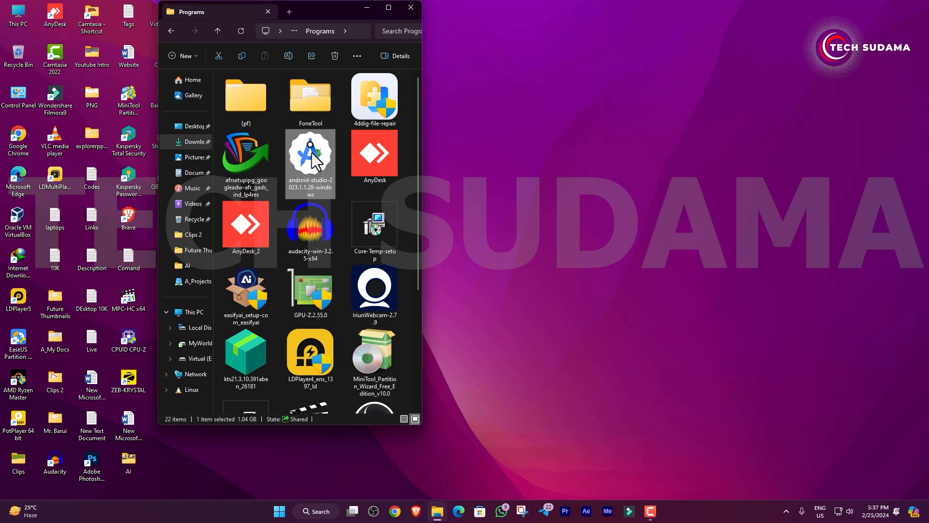
{"action": "double_click", "coordinate": [310, 157]}
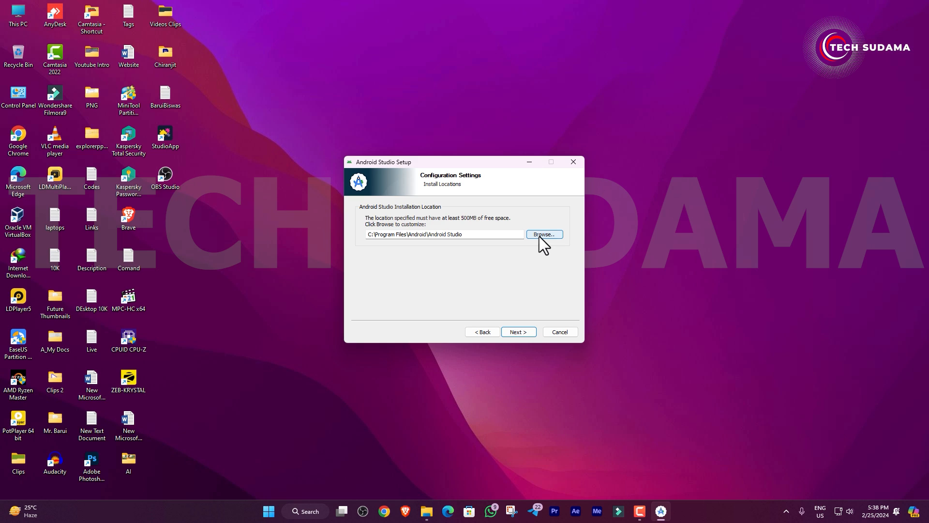
Install Android Studio with the default location and Start Menu folder, then launch it.
{"action": "left_click", "coordinate": [517, 331]}
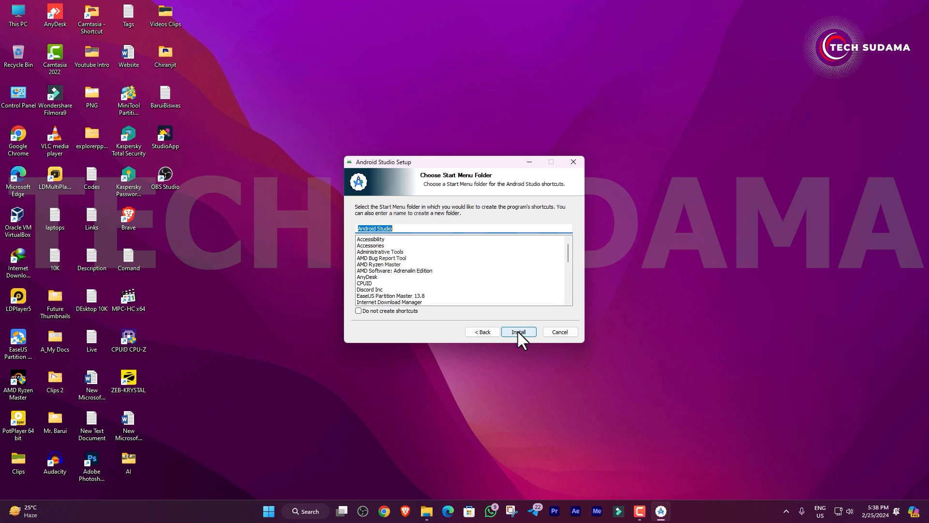
{"action": "left_click", "coordinate": [517, 331]}
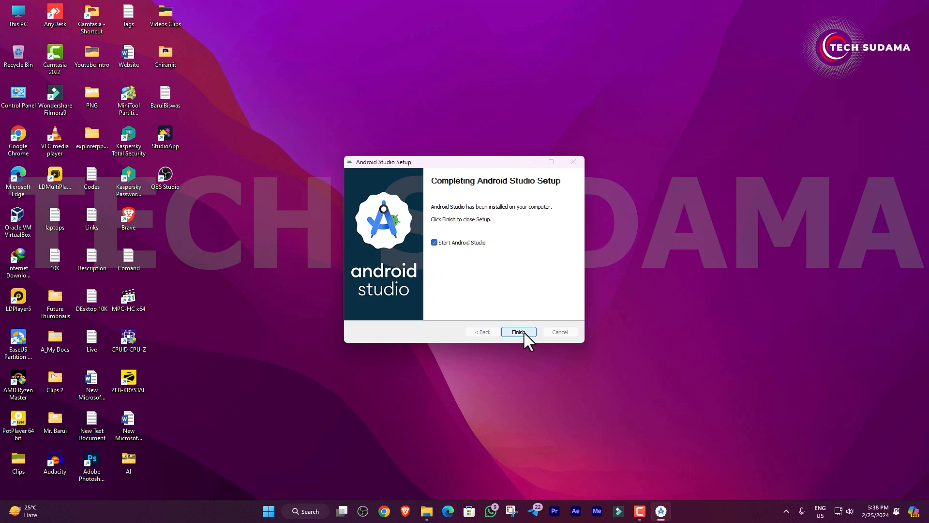
{"action": "left_click", "coordinate": [518, 331]}
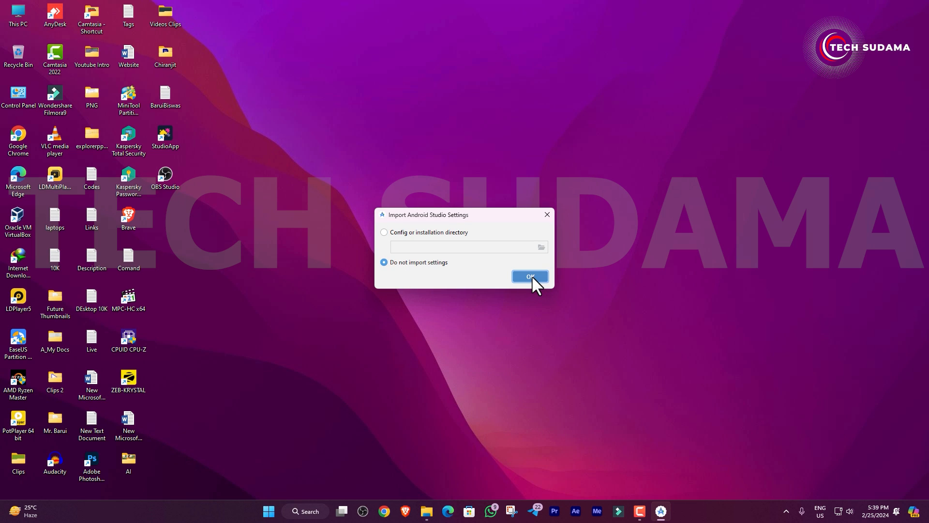
Run the standard setup without importing settings or sharing usage statistics, accepting the SDK license.
{"action": "left_click", "coordinate": [528, 277]}
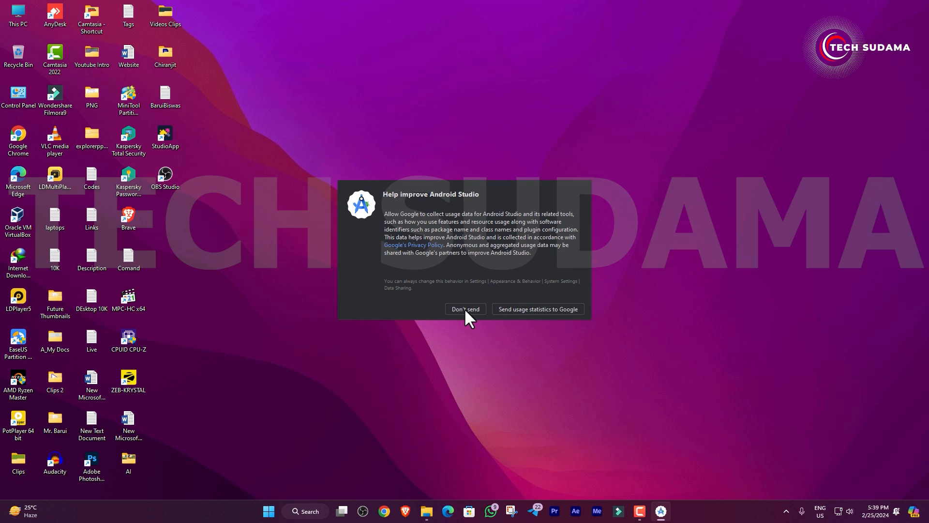
{"action": "left_click", "coordinate": [465, 309]}
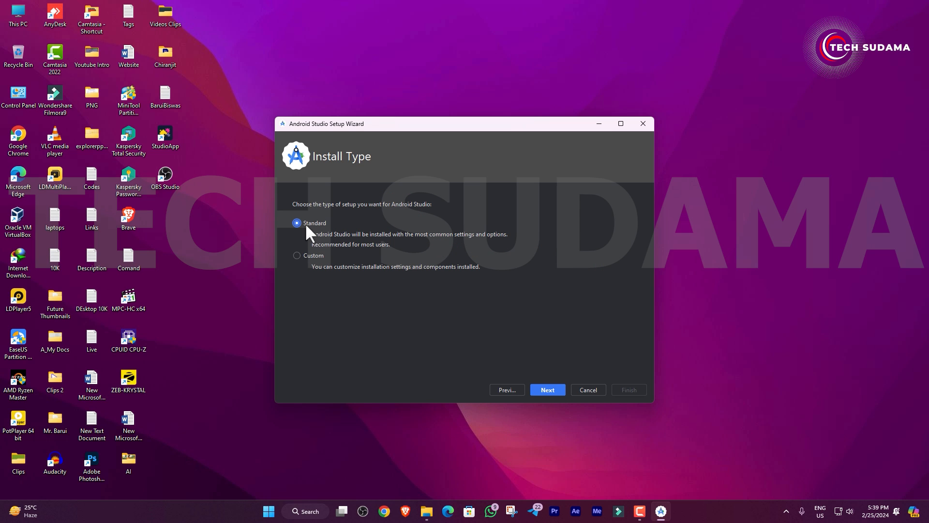
{"action": "left_click", "coordinate": [546, 389]}
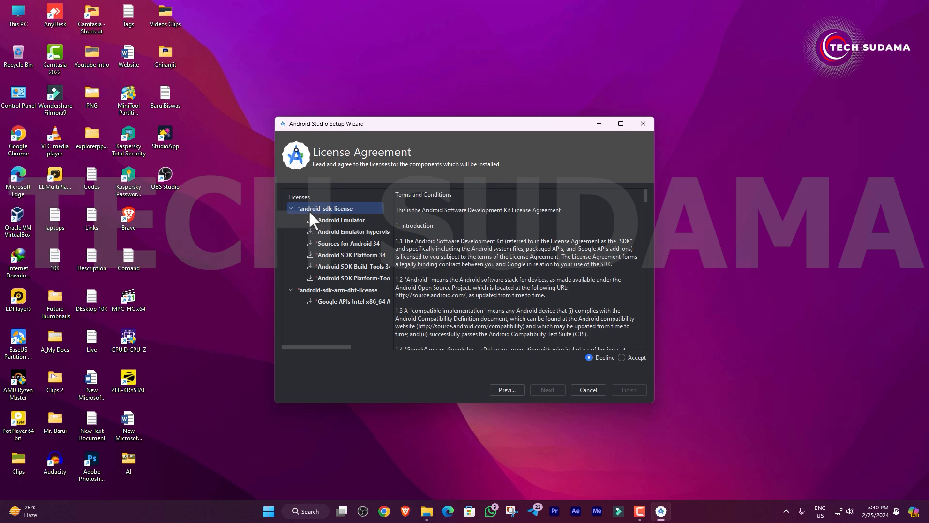
{"action": "mouse_move", "coordinate": [535, 304]}
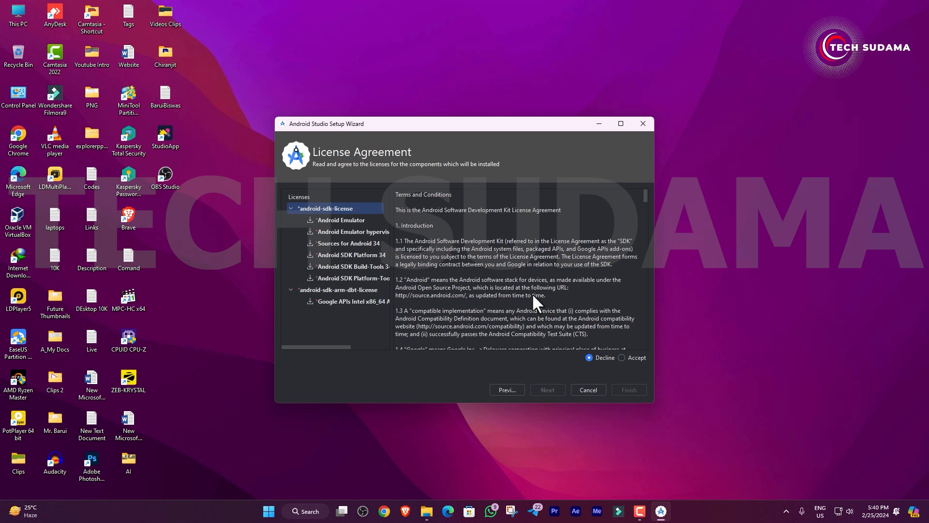
{"action": "left_click", "coordinate": [340, 290]}
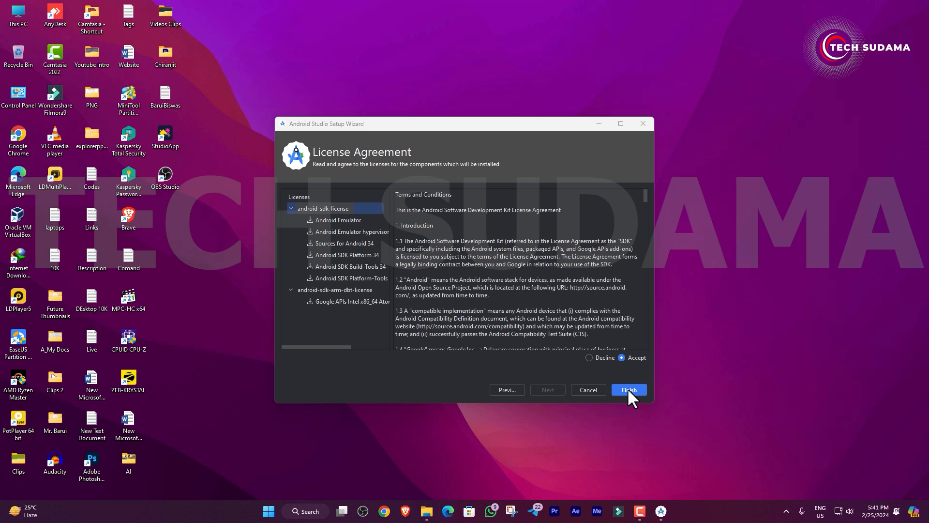
{"action": "left_click", "coordinate": [628, 389]}
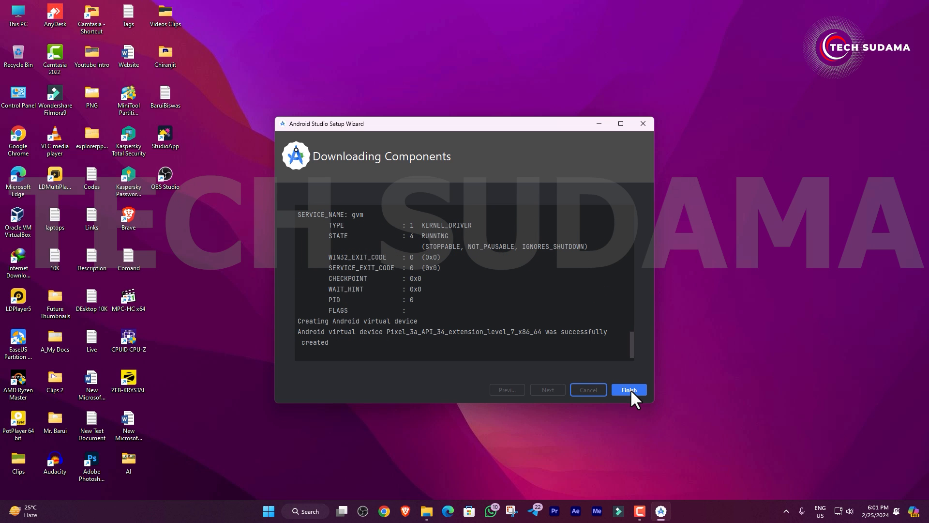
{"action": "left_click", "coordinate": [627, 389]}
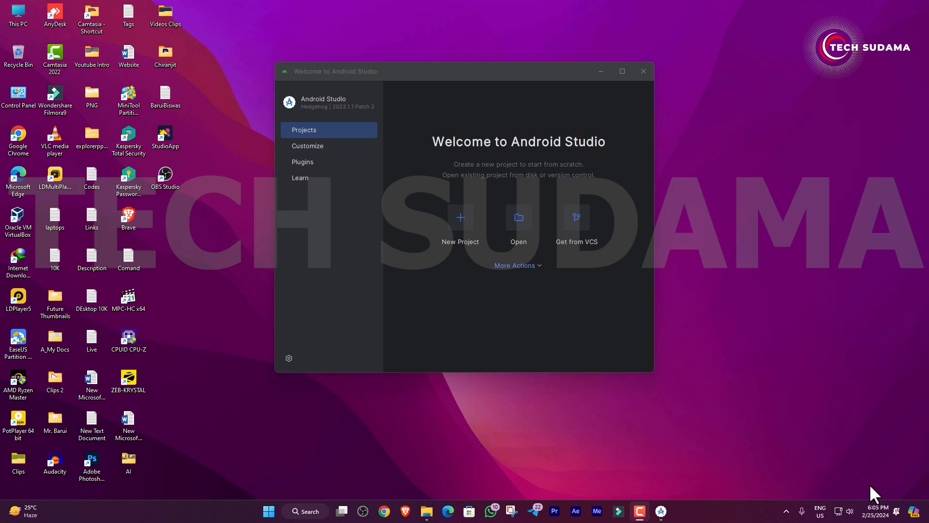
Use SDK Manager to install Android VanillaIceCream Preview and remove the Android 14 packages.
{"action": "left_click", "coordinate": [516, 265]}
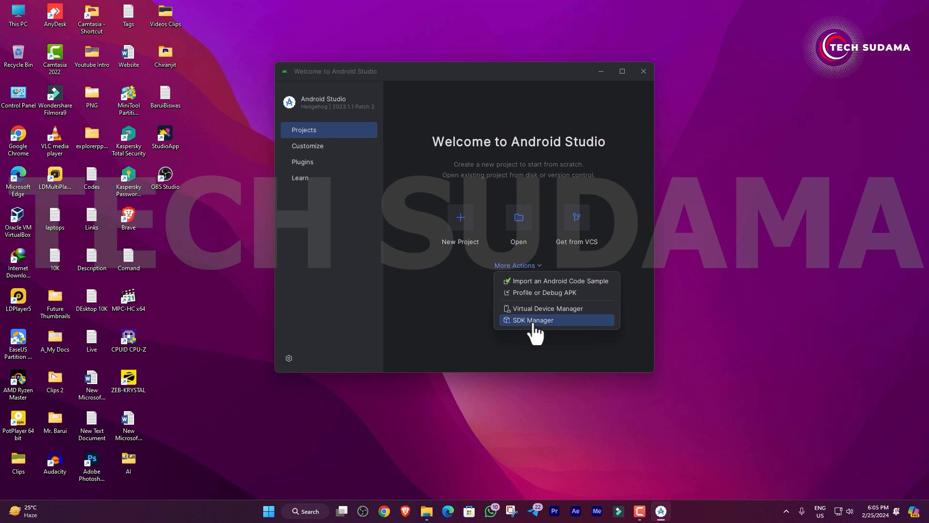
{"action": "left_click", "coordinate": [532, 320]}
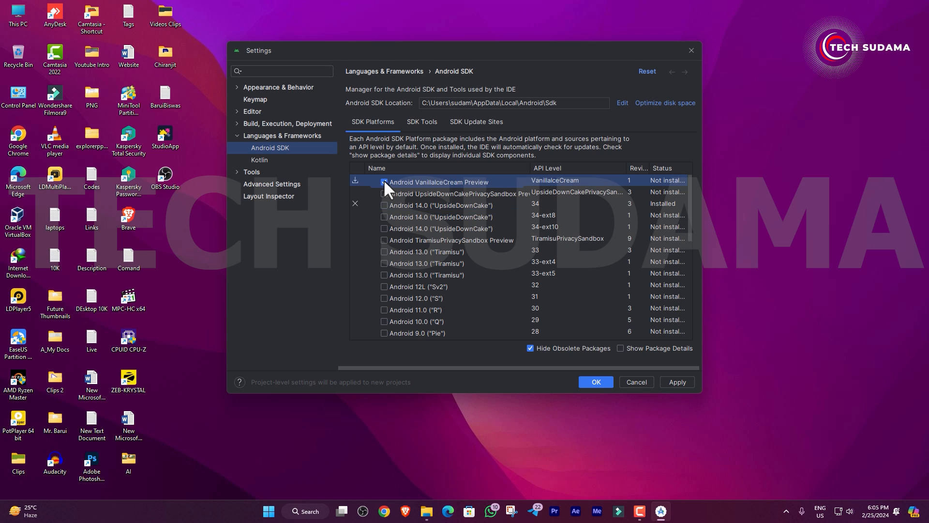
{"action": "left_click", "coordinate": [383, 181]}
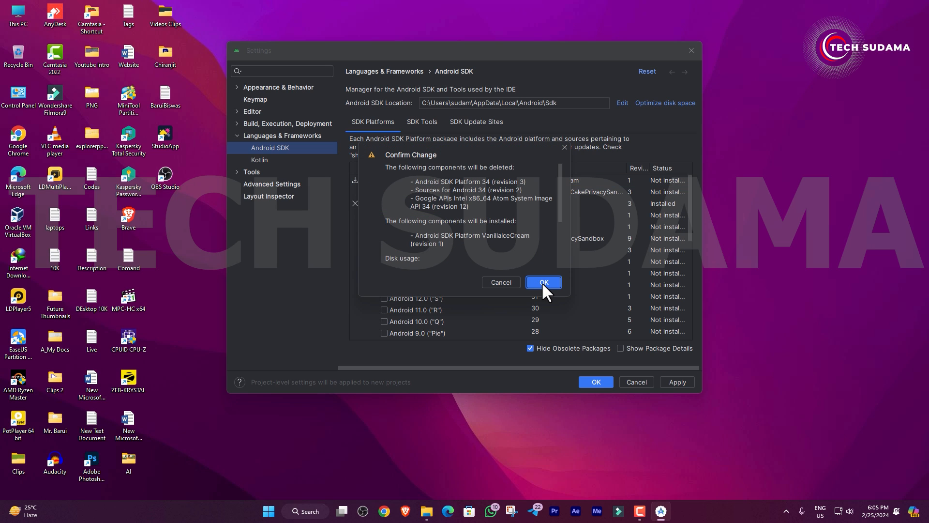
{"action": "left_click", "coordinate": [542, 282]}
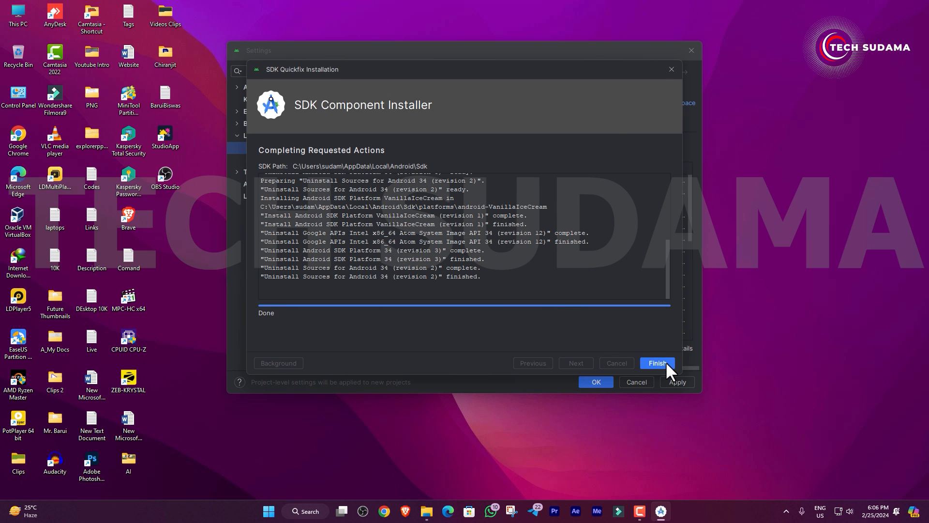
{"action": "left_click", "coordinate": [656, 363]}
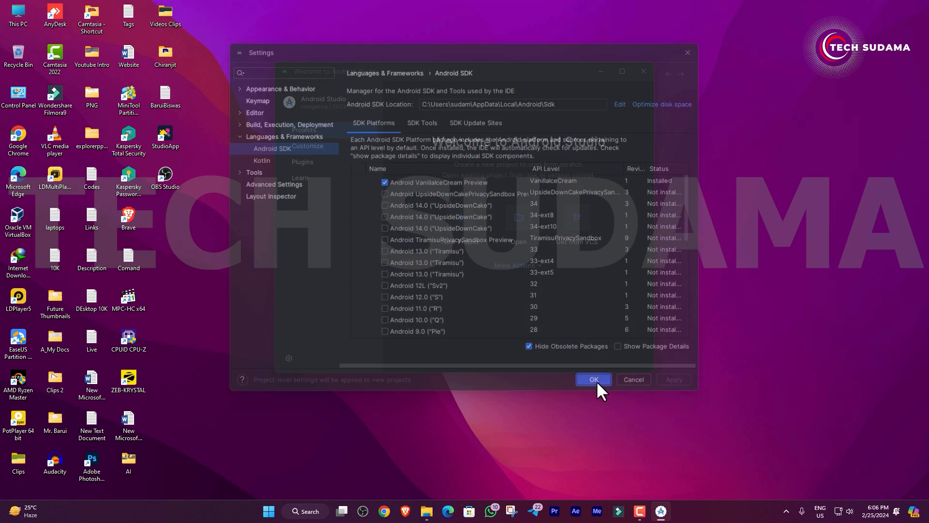
{"action": "left_click", "coordinate": [592, 379]}
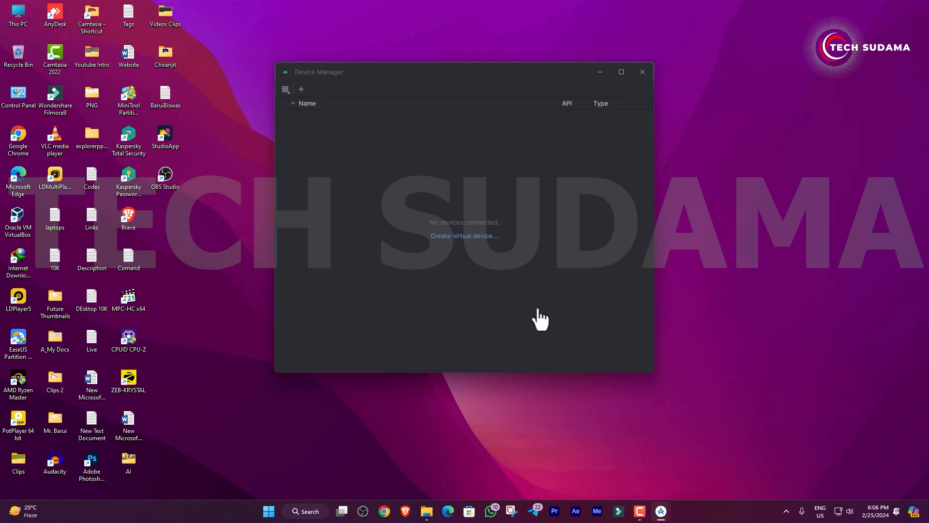
Start a new virtual device using Pixel Tablet hardware from the Tablet category.
{"action": "left_click", "coordinate": [463, 235]}
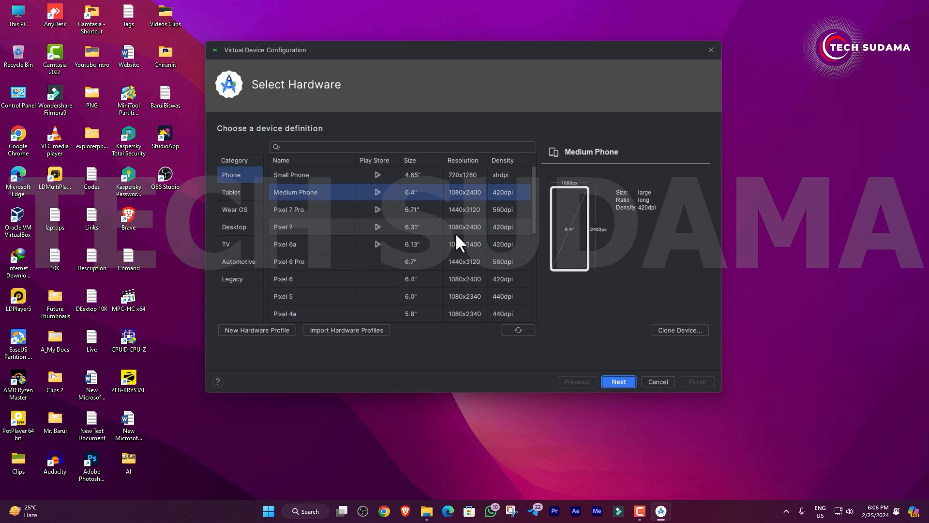
{"action": "left_click", "coordinate": [230, 191]}
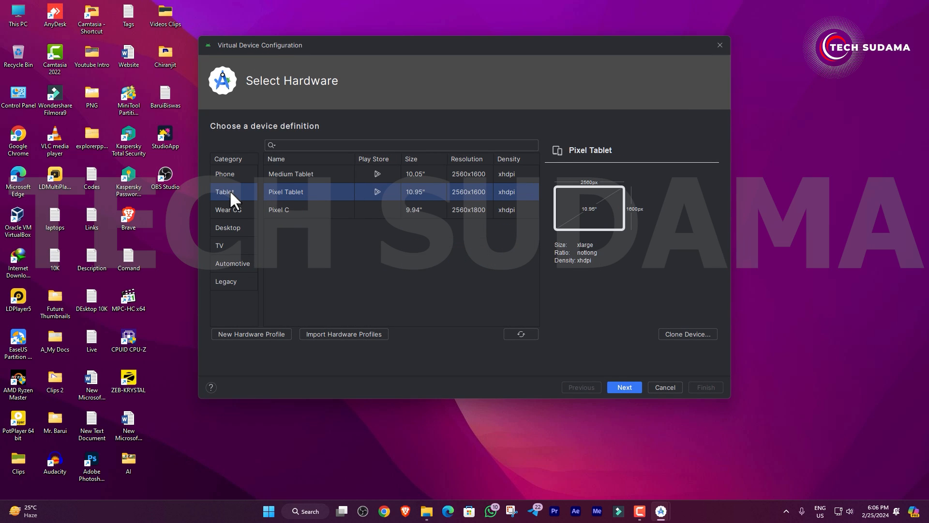
{"action": "mouse_move", "coordinate": [623, 387]}
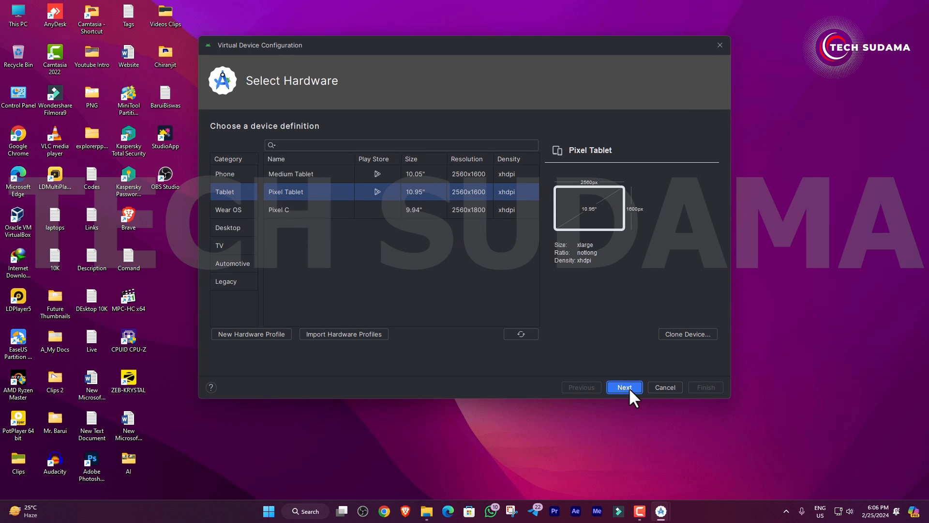
{"action": "left_click", "coordinate": [623, 387]}
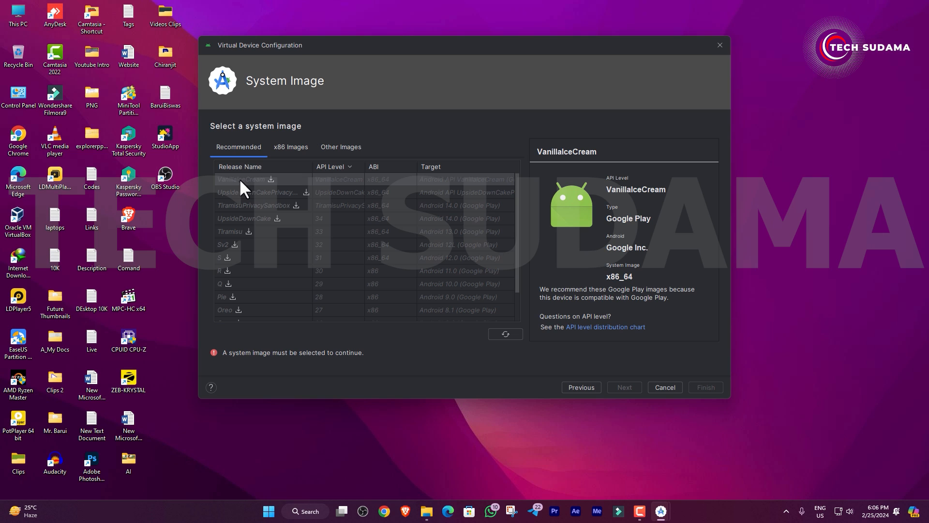
{"action": "mouse_move", "coordinate": [273, 188]}
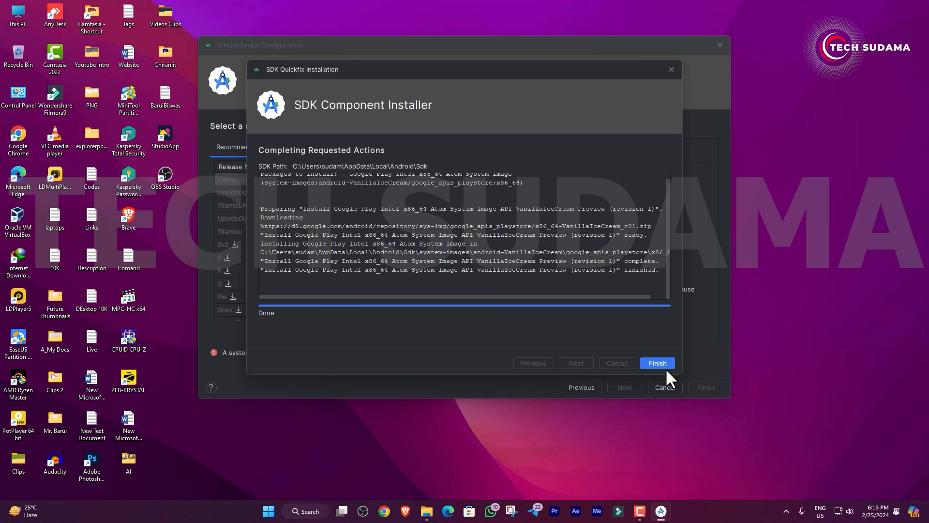
Create the 'Android15' Pixel Tablet AVD on the VanillaIceCream image and launch it.
{"action": "left_click", "coordinate": [656, 362]}
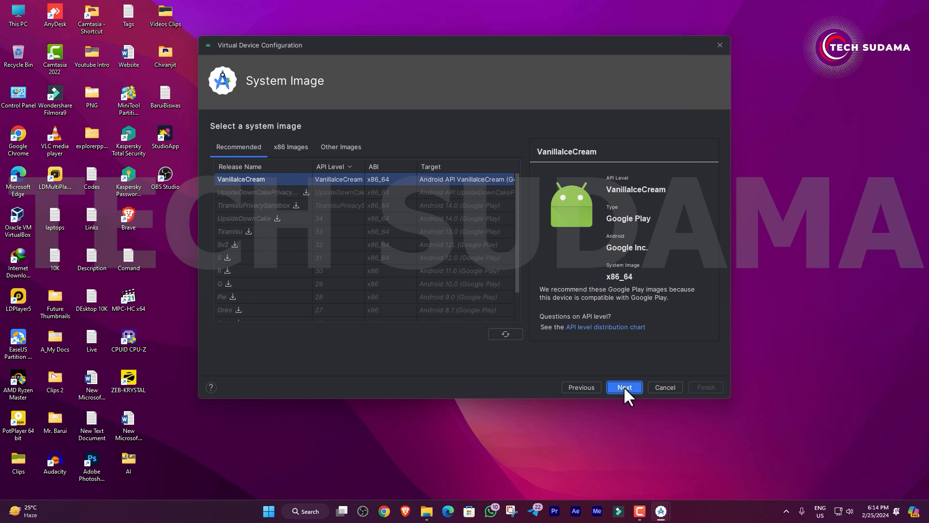
{"action": "left_click", "coordinate": [622, 387]}
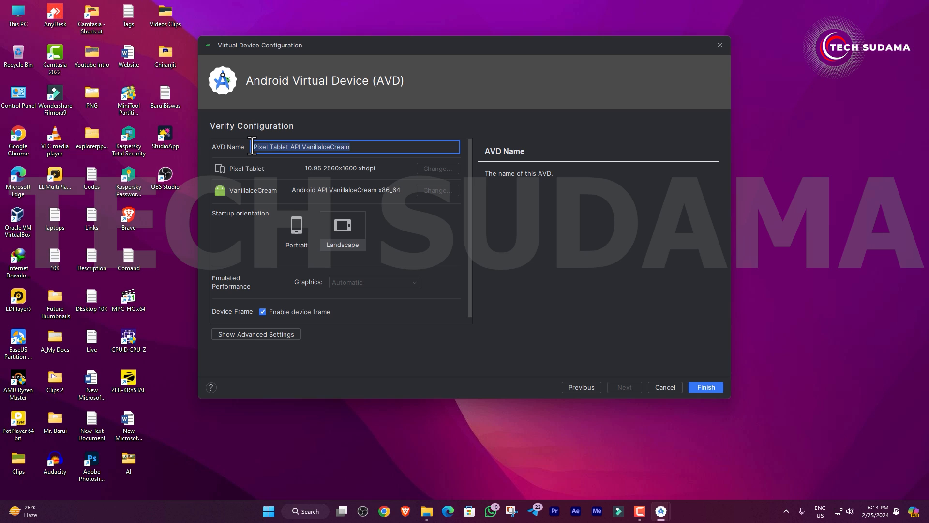
{"action": "type", "text": "Android15"}
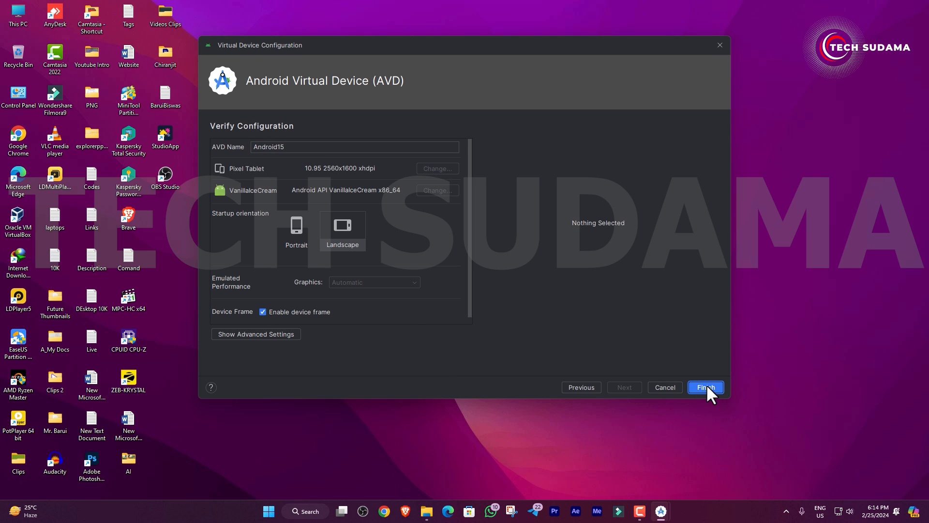
{"action": "left_click", "coordinate": [704, 387]}
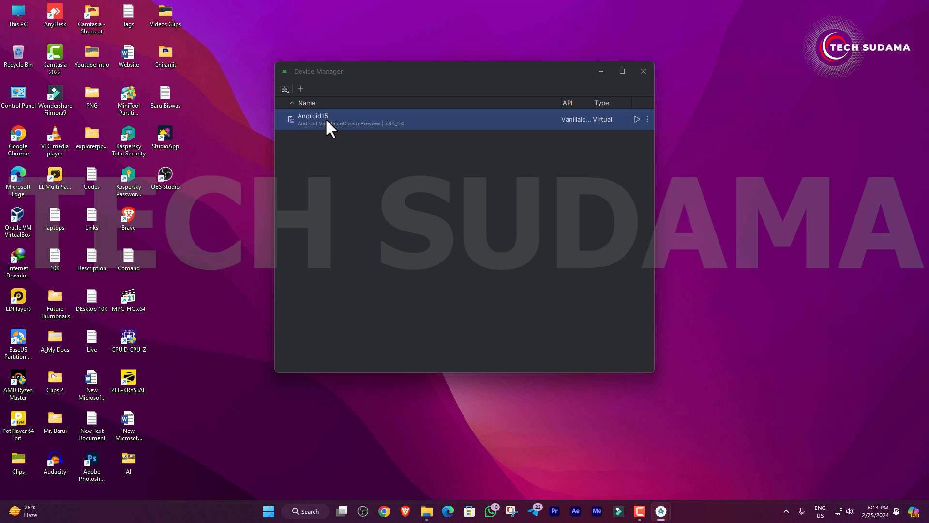
{"action": "left_click", "coordinate": [635, 119]}
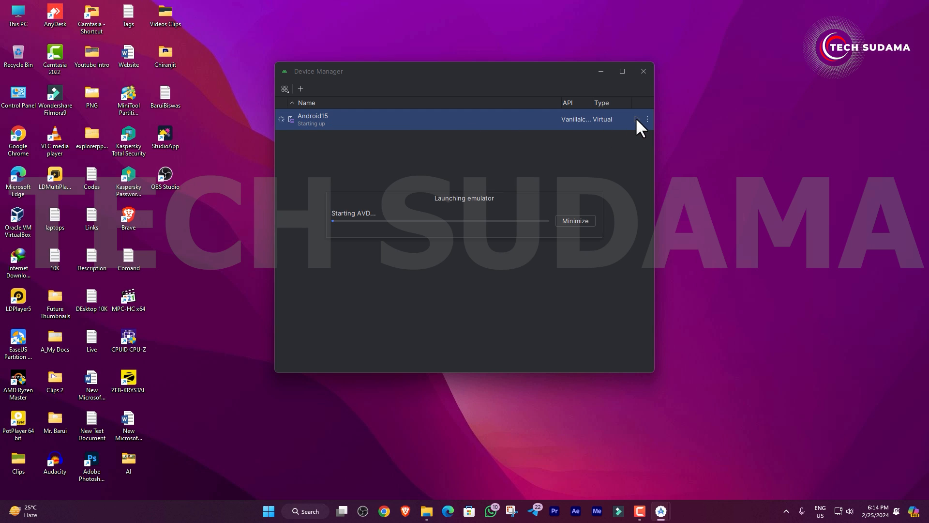